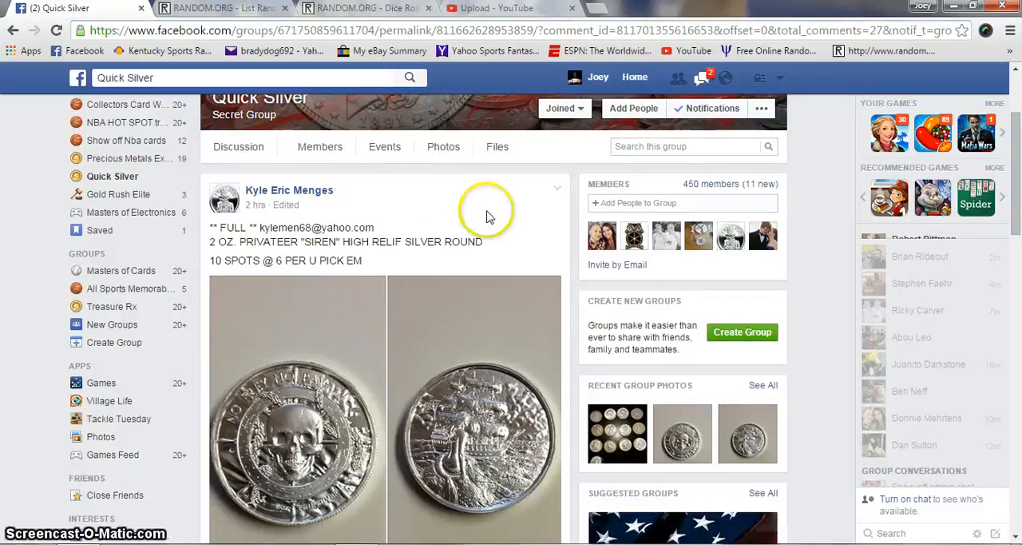
mouse_move(422, 198)
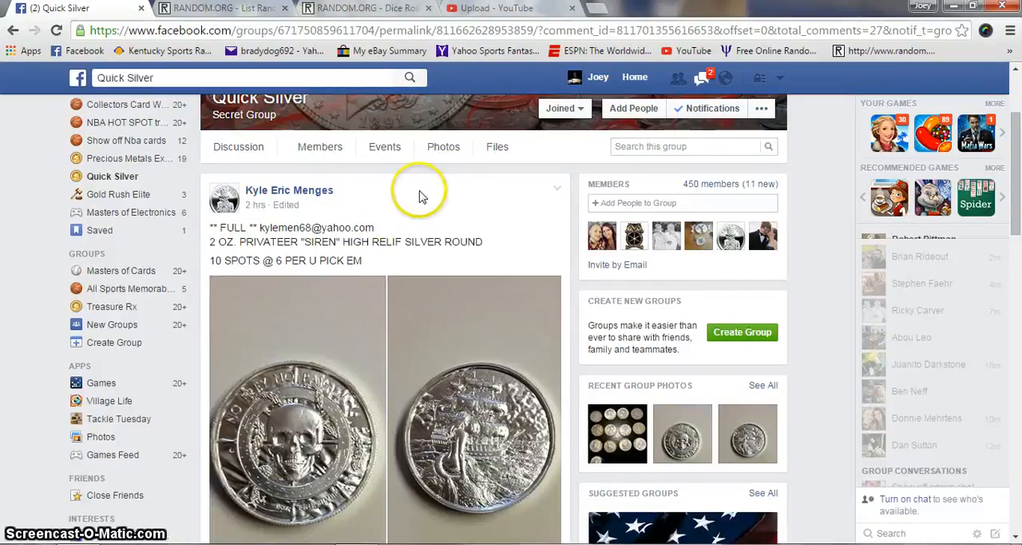
Scroll the Quick Silver group post down to the comment with the numbered 10-spot list
scroll("down", 3)
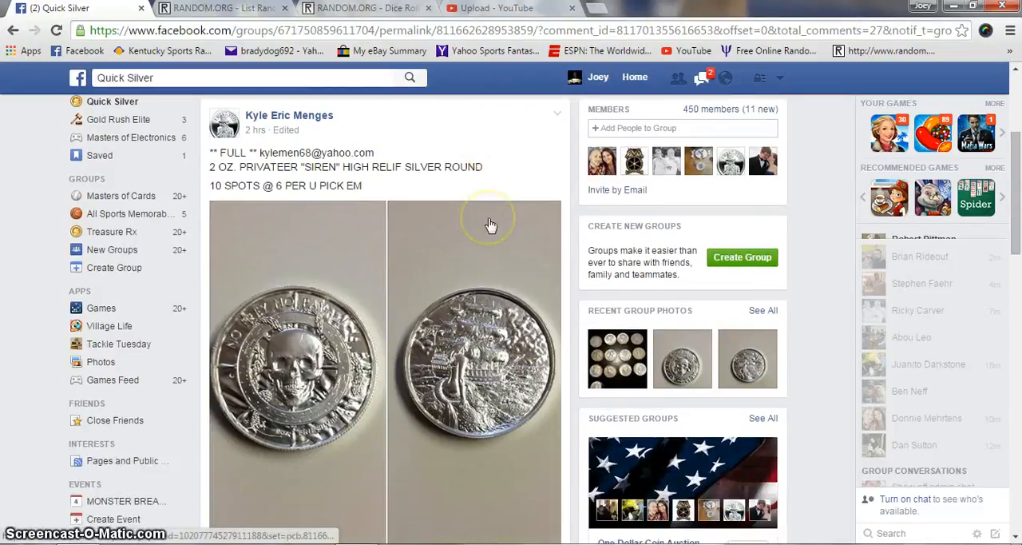
mouse_move(492, 223)
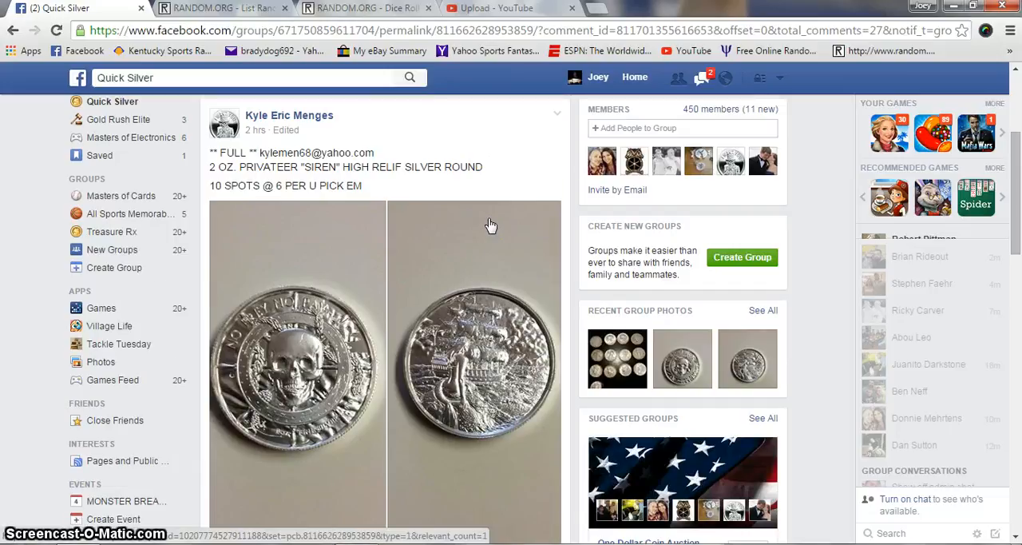
scroll("down", 3)
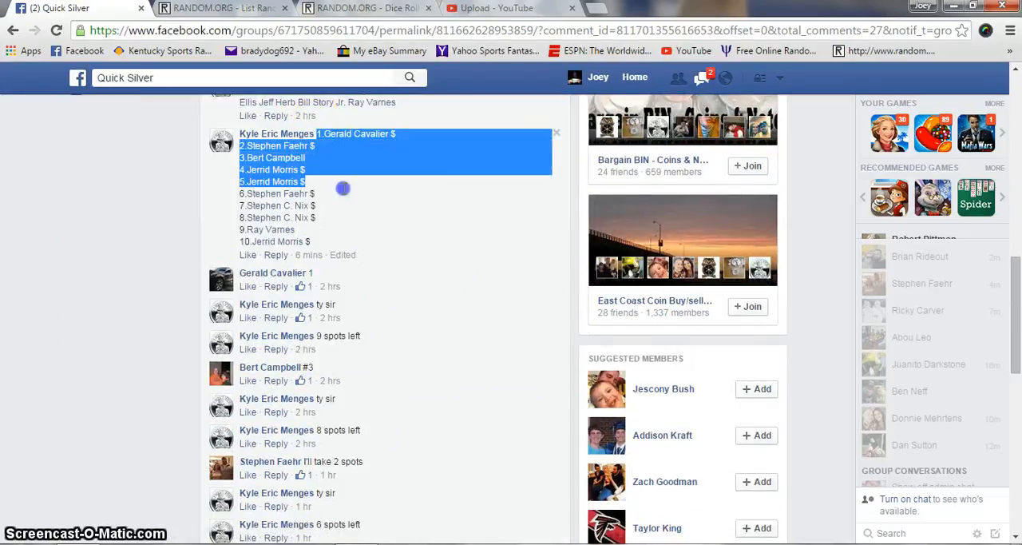
Copy the ten names, paste them into RANDOM.ORG's List Randomizer box and randomize once
right_click(364, 177)
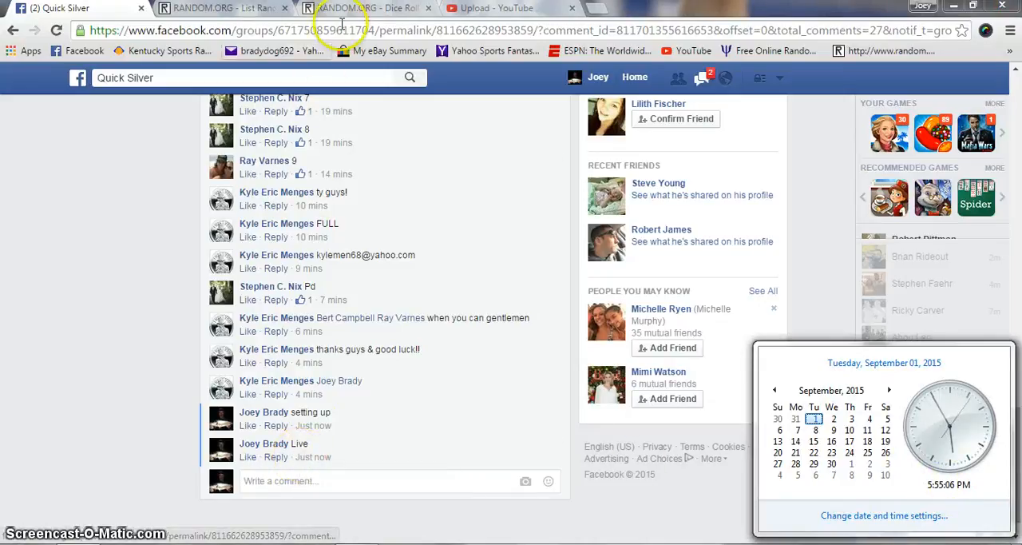
left_click(367, 8)
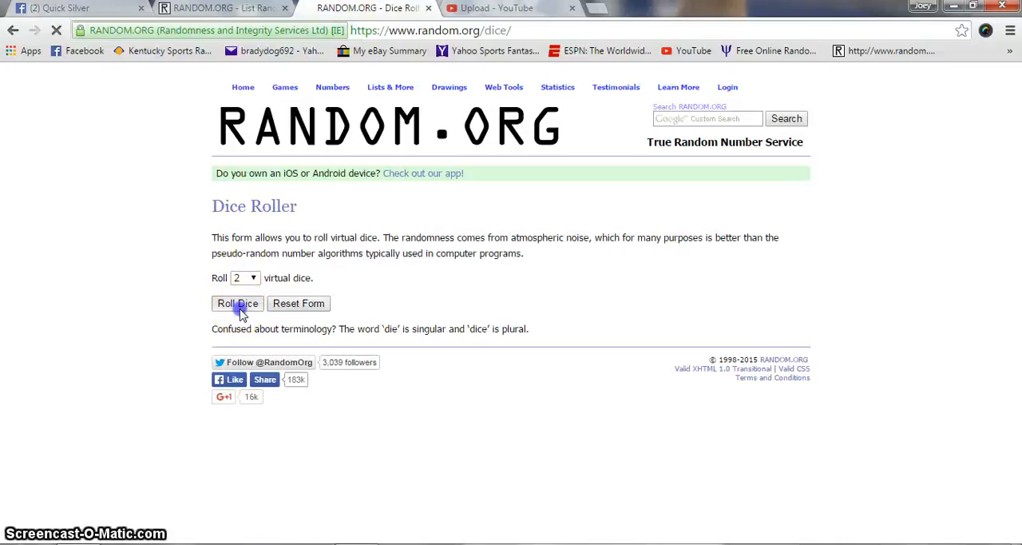
left_click(237, 302)
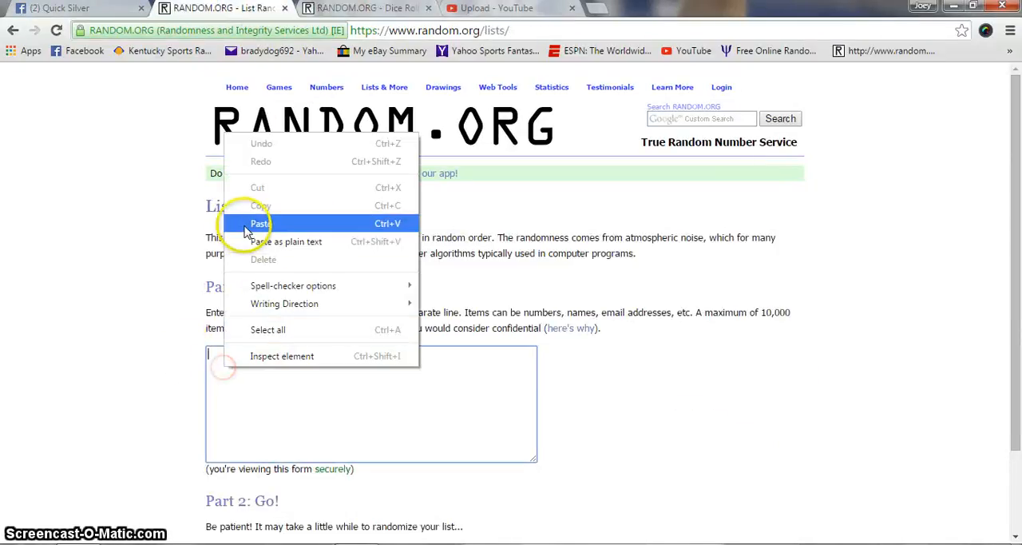
left_click(259, 224)
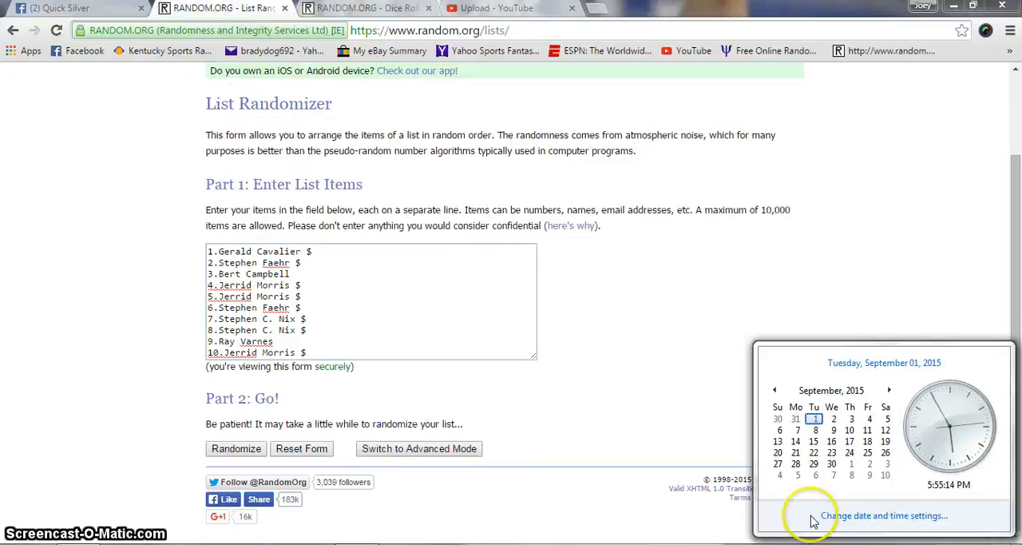
mouse_move(200, 434)
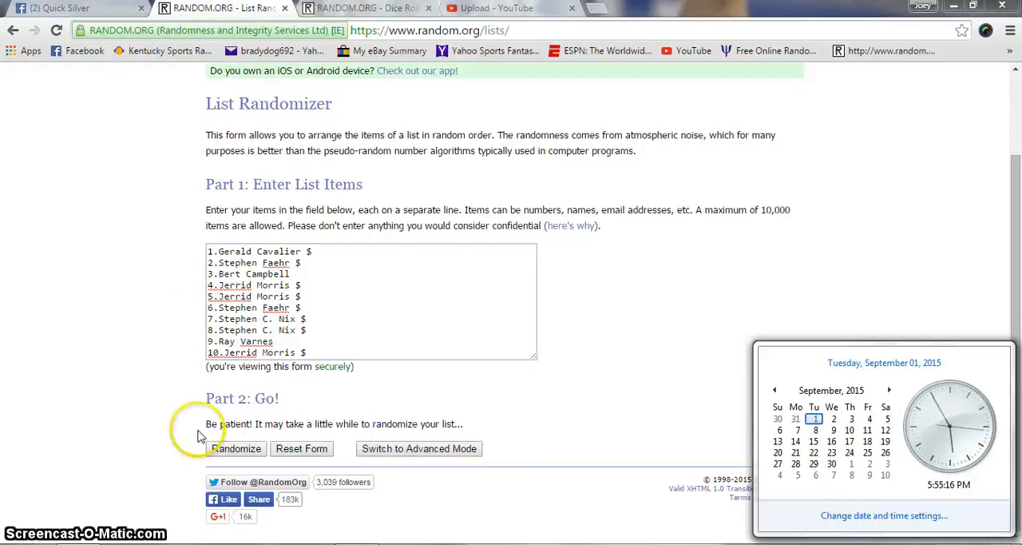
left_click(236, 447)
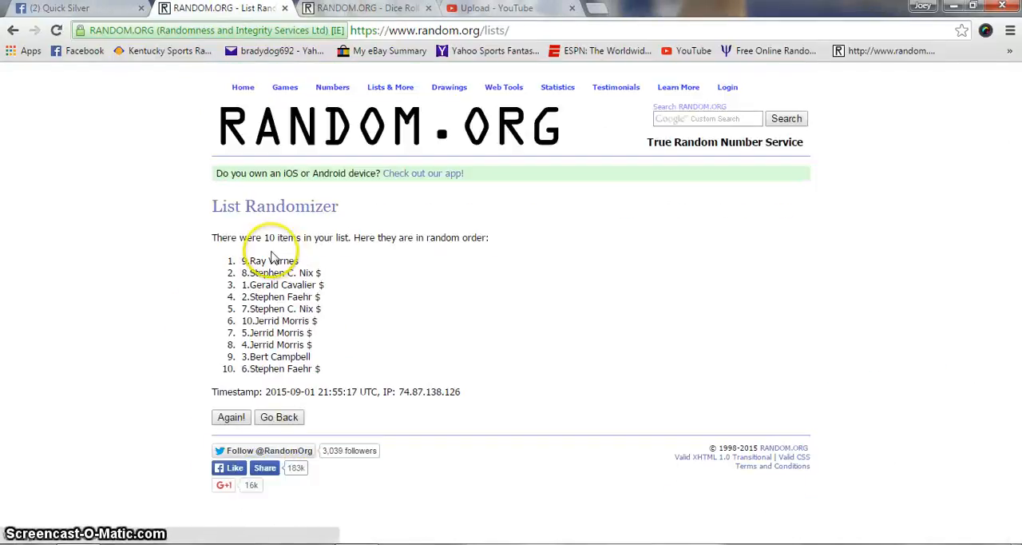
Reshuffle with Again! until the page reports the list randomized 6 times
left_click(230, 417)
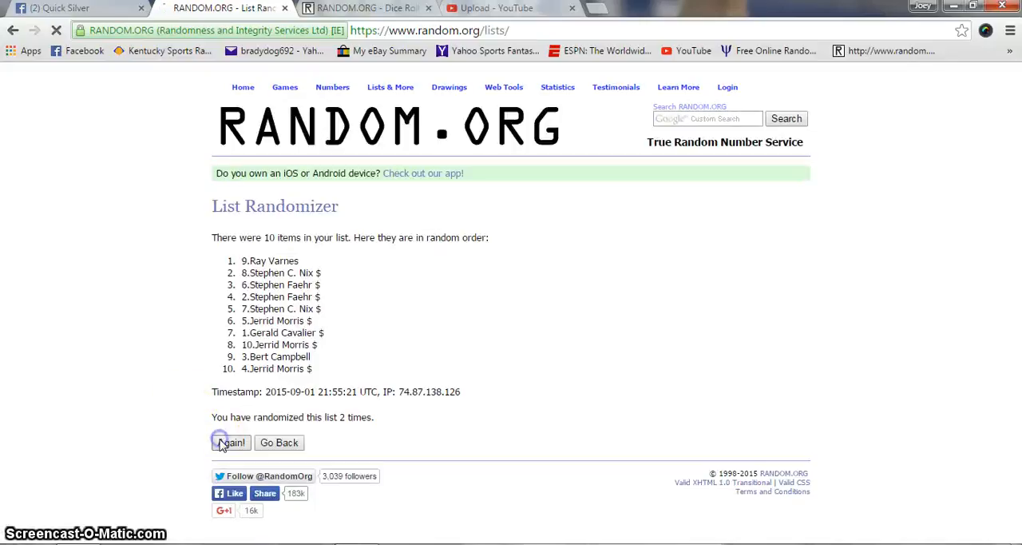
left_click(230, 442)
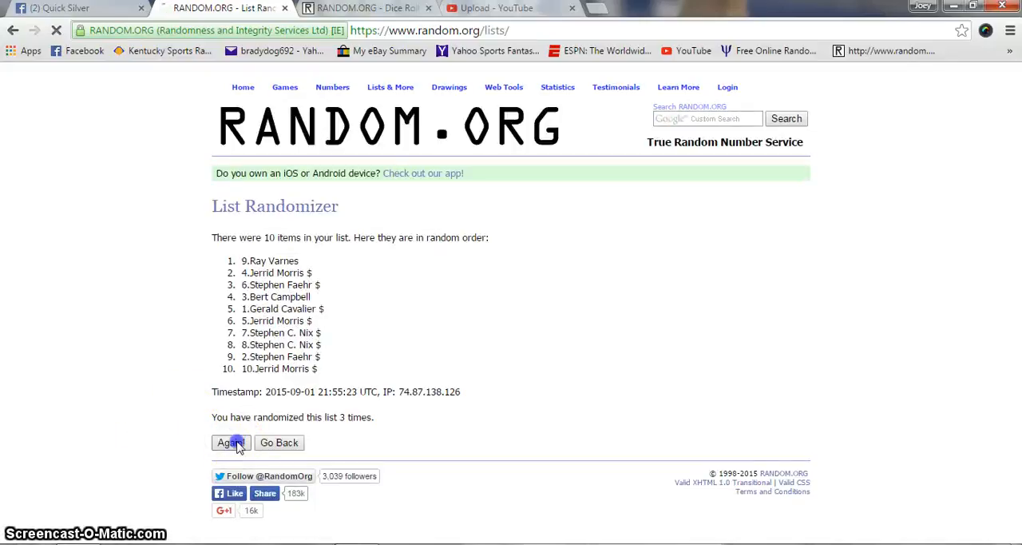
left_click(230, 442)
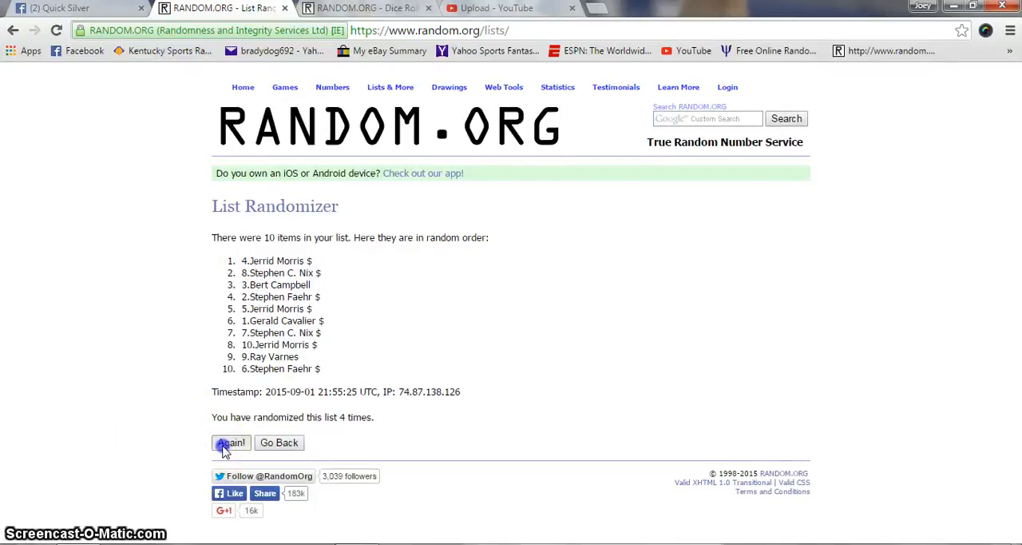
left_click(230, 442)
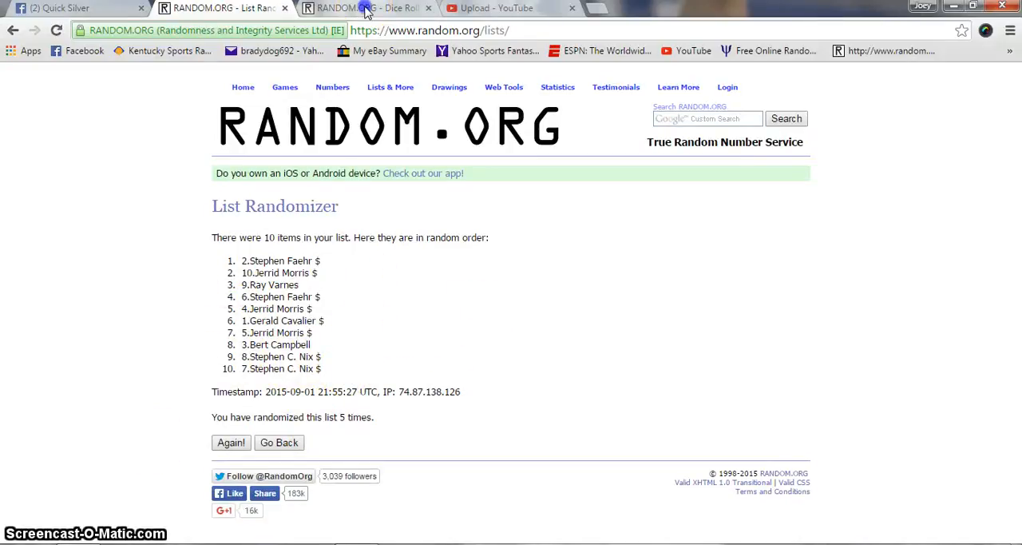
left_click(364, 8)
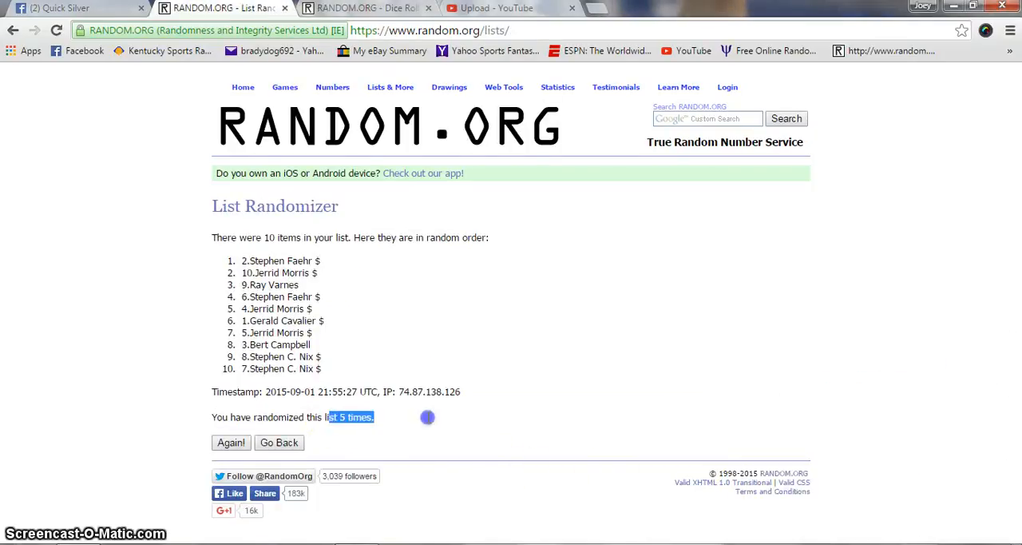
mouse_move(236, 460)
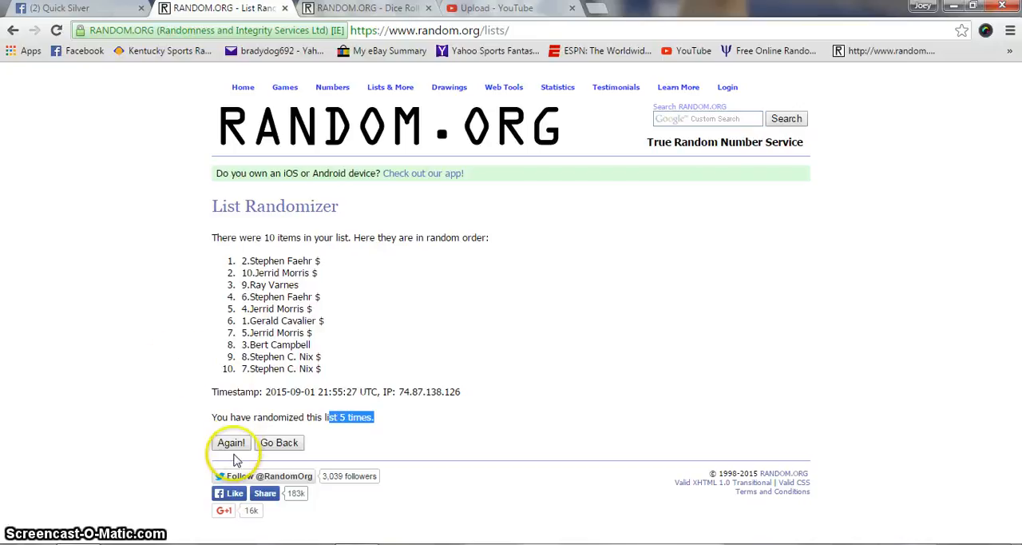
left_click(230, 443)
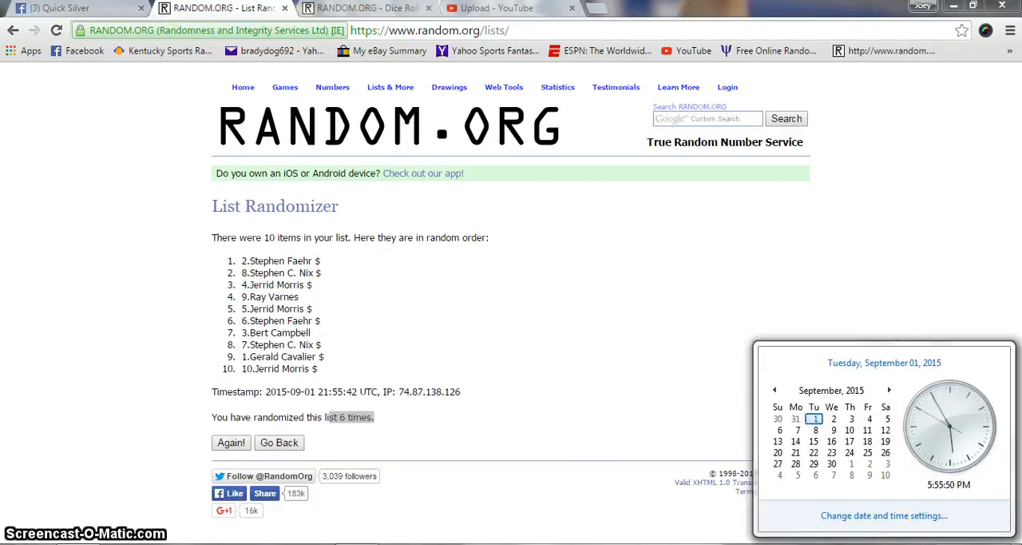
Return to the raffle post on the Facebook tab
left_click(72, 8)
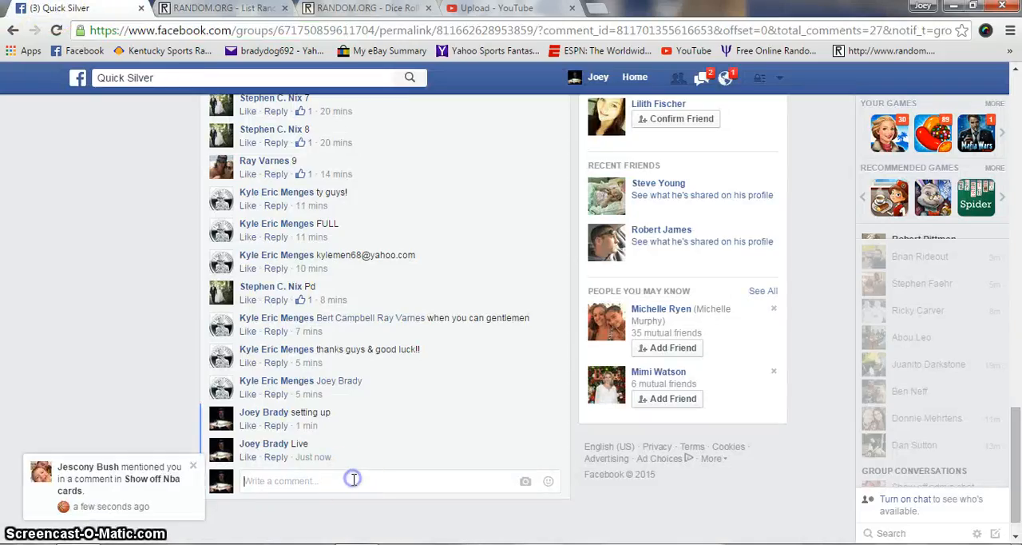